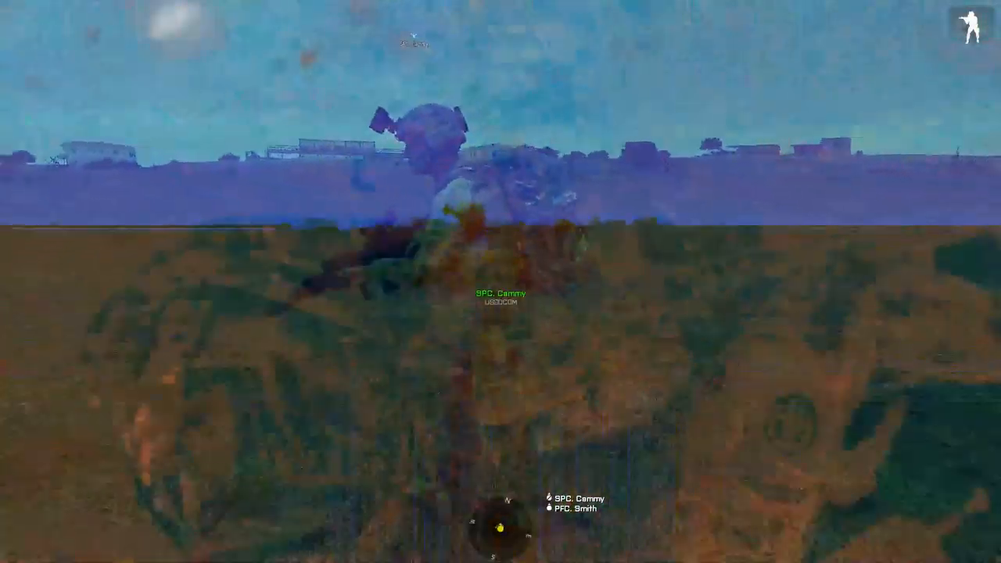
mouse_move(500, 281)
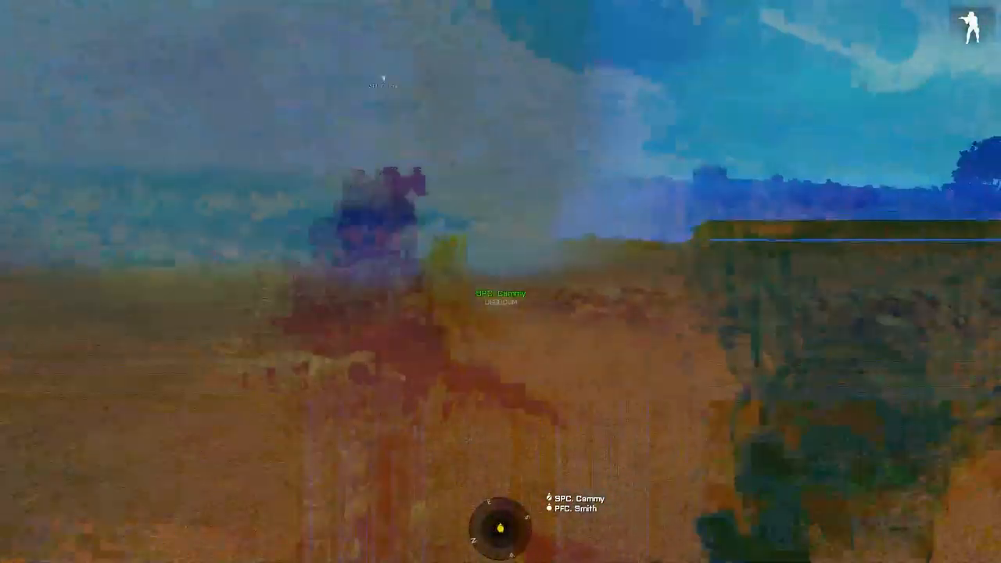